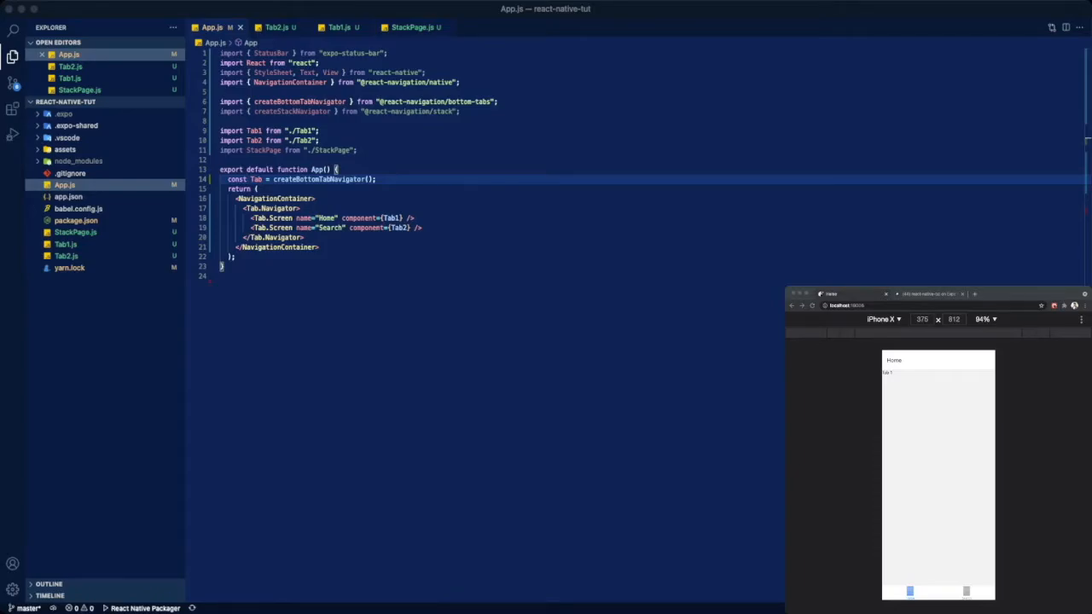
Step: Review Tab2.js, Tab1.js and StackPage.js, then return to App.js ready to add code above the App function
{"action": "left_click", "coordinate": [276, 26]}
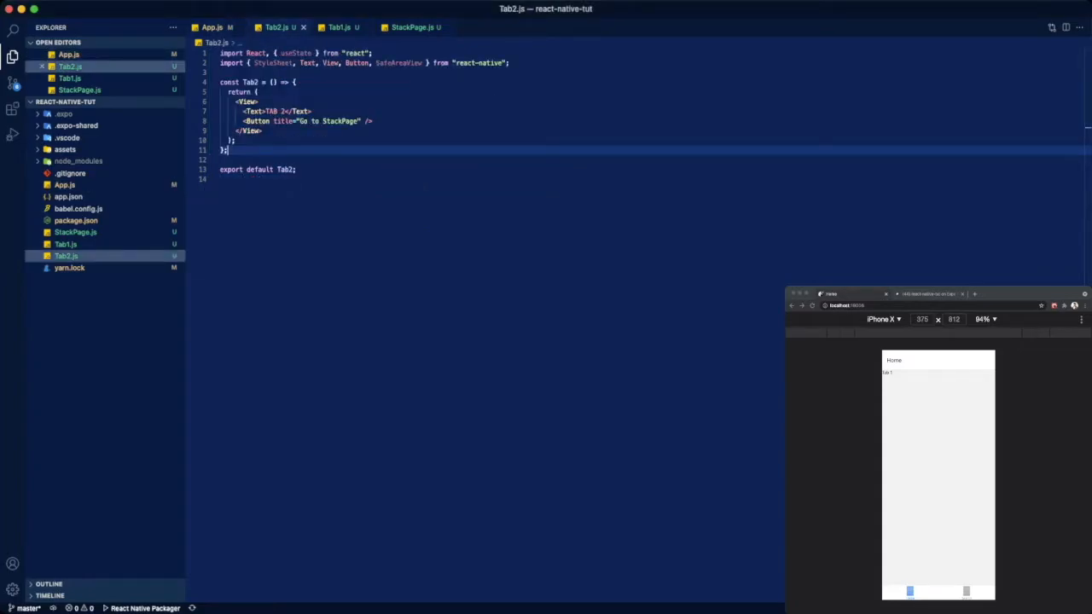
{"action": "left_click", "coordinate": [212, 26]}
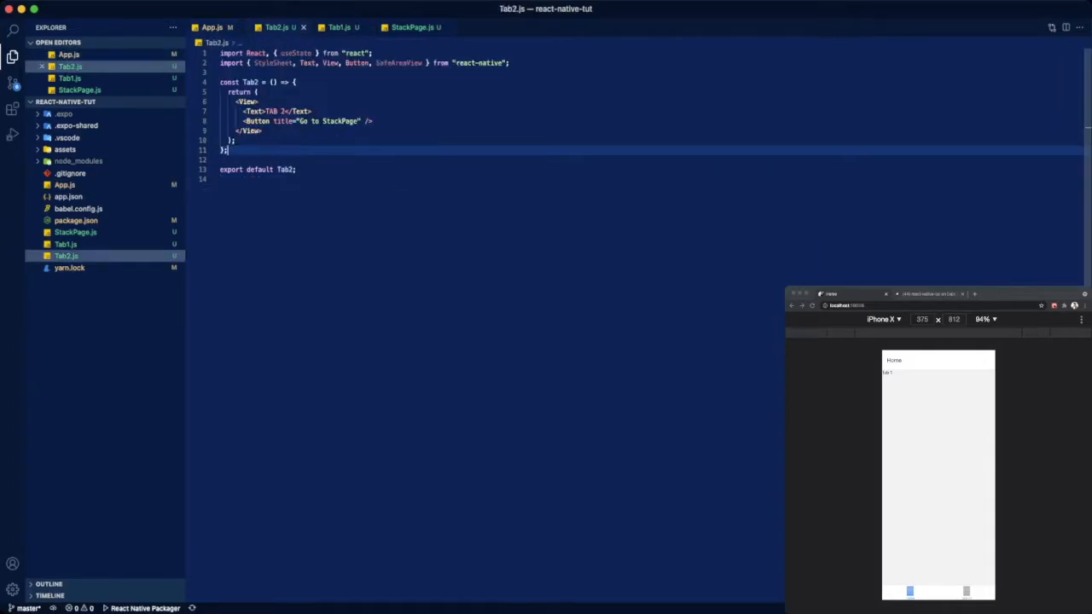
{"action": "left_click", "coordinate": [339, 27]}
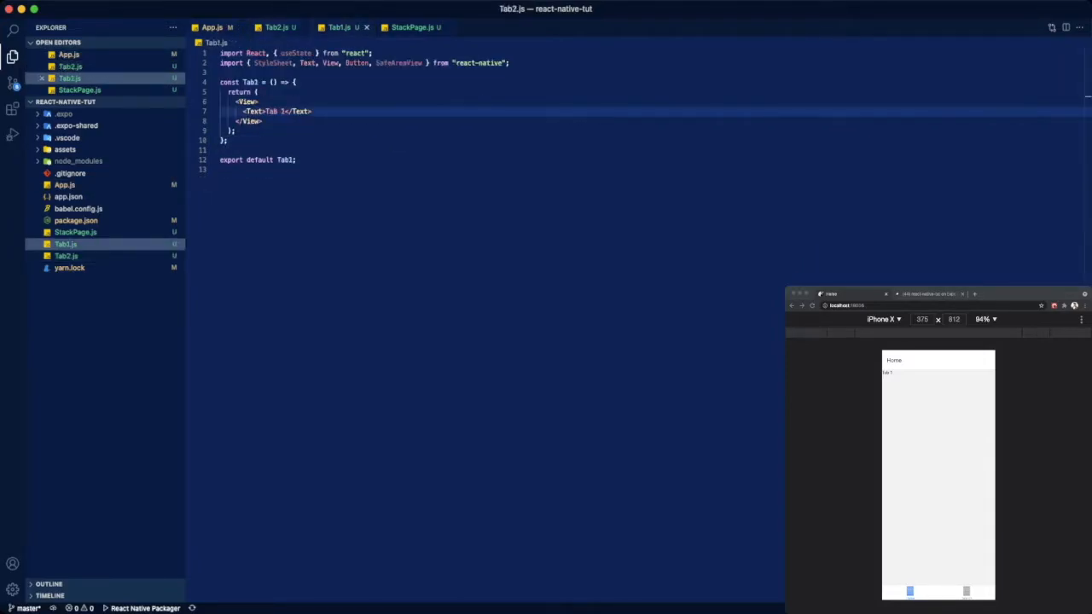
{"action": "left_click", "coordinate": [413, 26]}
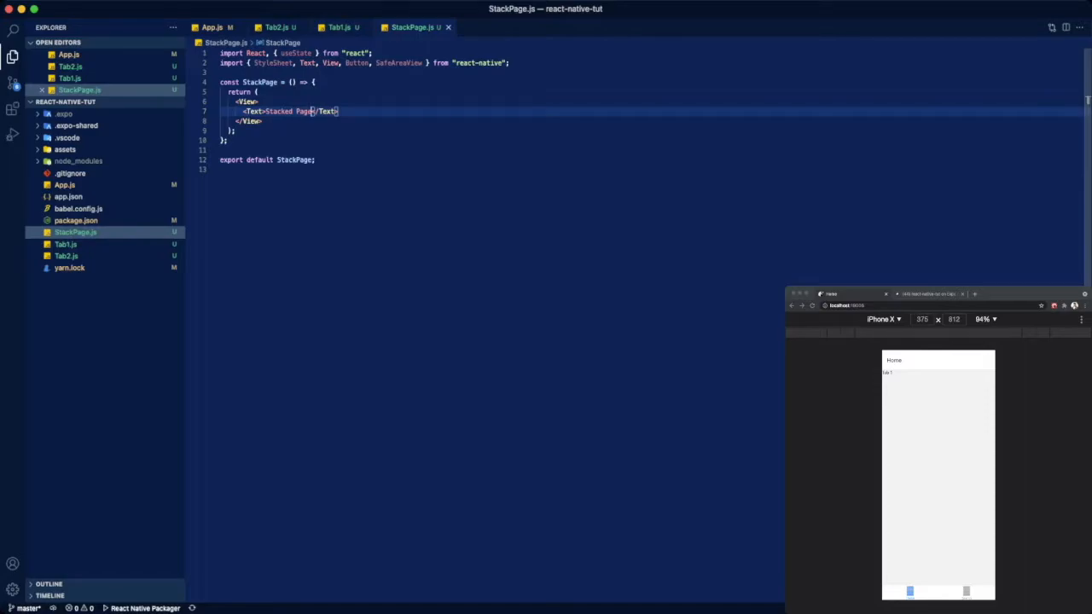
{"action": "left_click", "coordinate": [275, 26]}
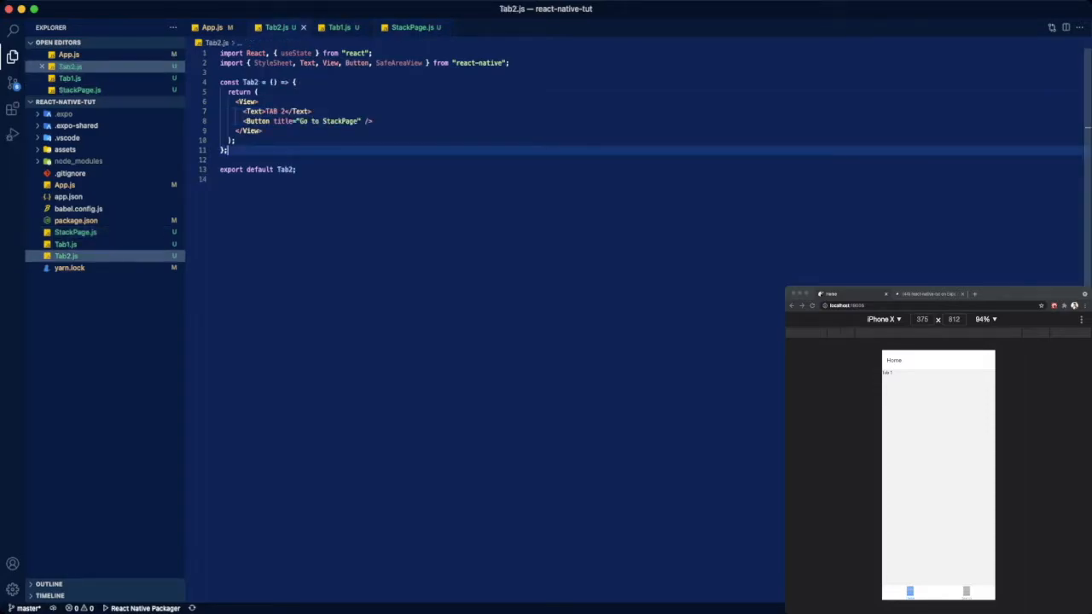
{"action": "left_click", "coordinate": [211, 26]}
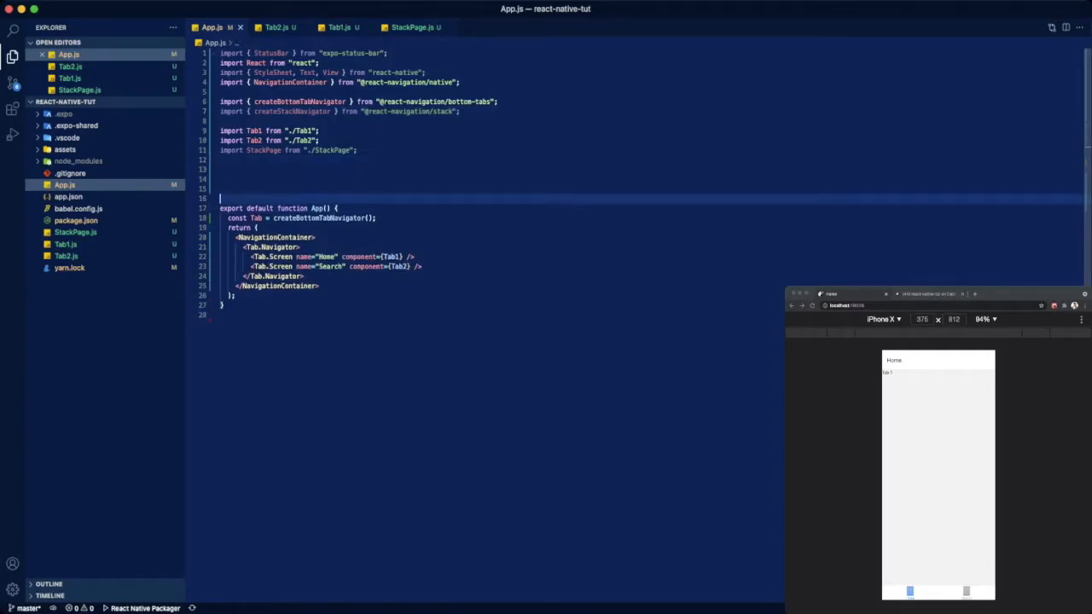
Step: Write a StacoScreen function with a return block and a Stack = createStackNavigator() line, starting <Stack.Navigator>
{"action": "type", "text": "function"}
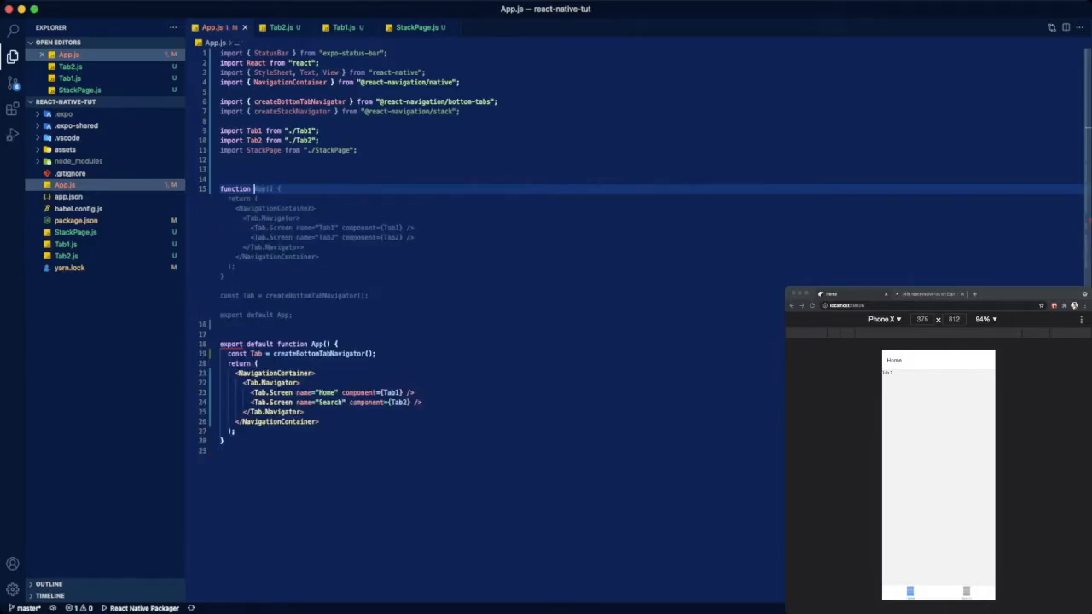
{"action": "type", "text": "StacoScreen() {"}
{"action": "type", "text": "return ("}
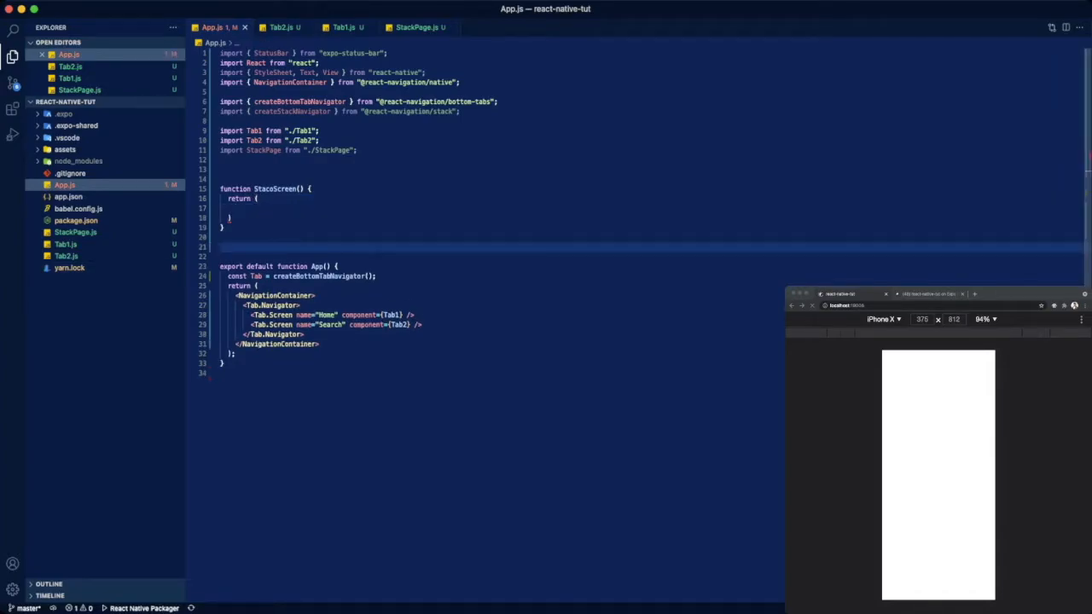
{"action": "type", "text": "STac"}
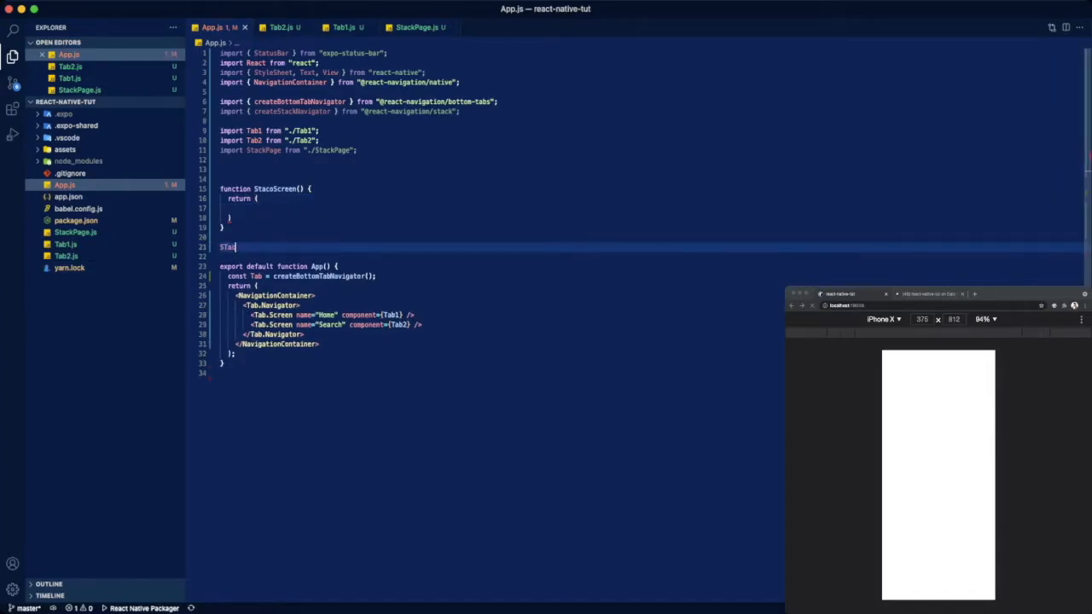
{"action": "type", "text": "StackNavigator();"}
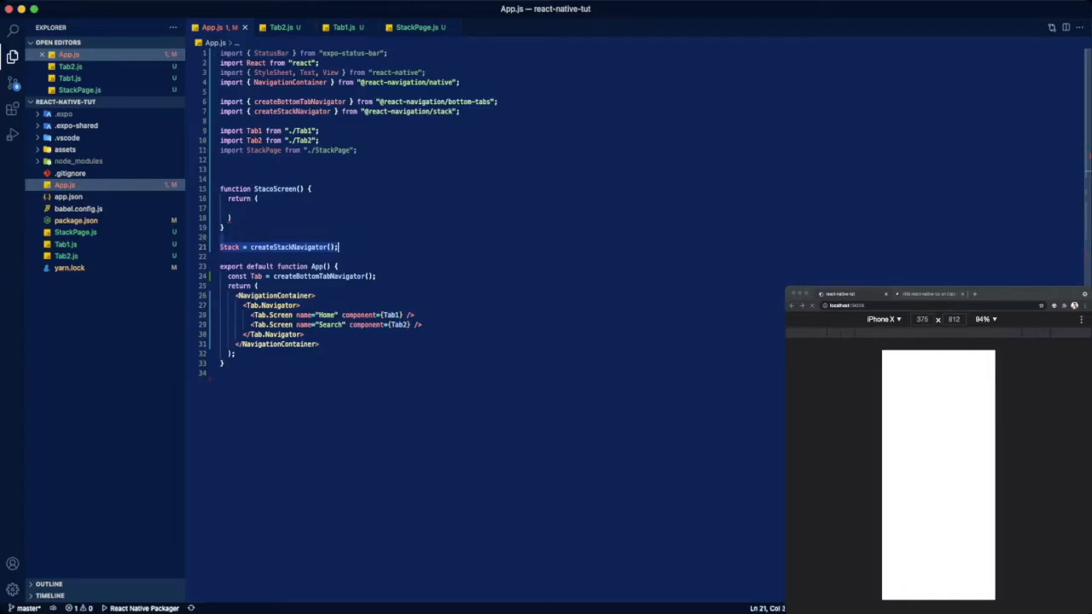
{"action": "type", "text": "<View style={styles.container}>"}
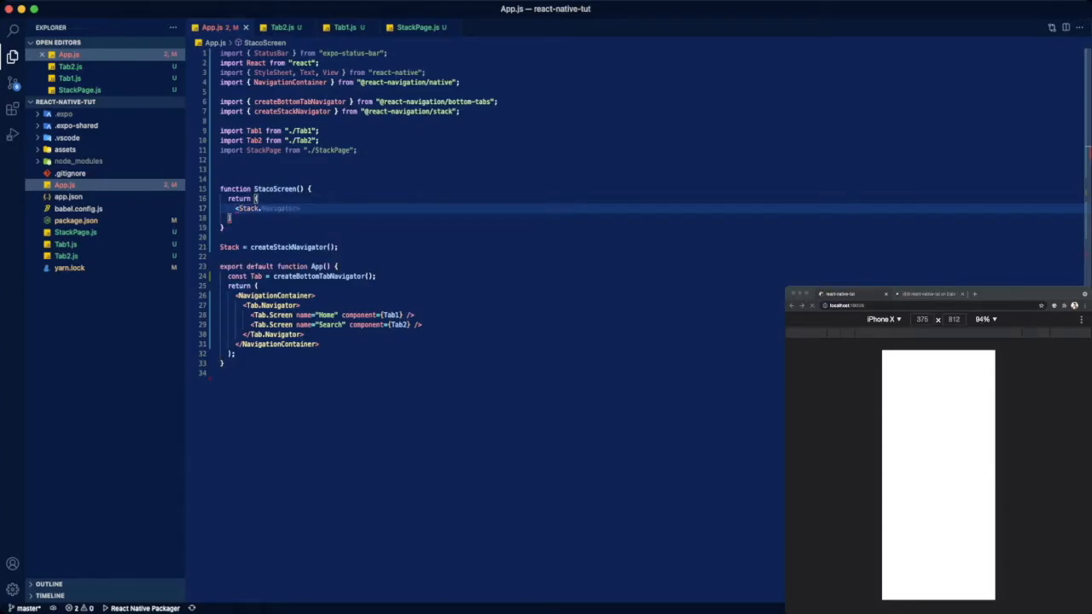
Step: Fill the Stack.Navigator with Home (Tab2) and StackPage screens and rename the function StackScreen
{"action": "type", "text": "NavigationContainer"}
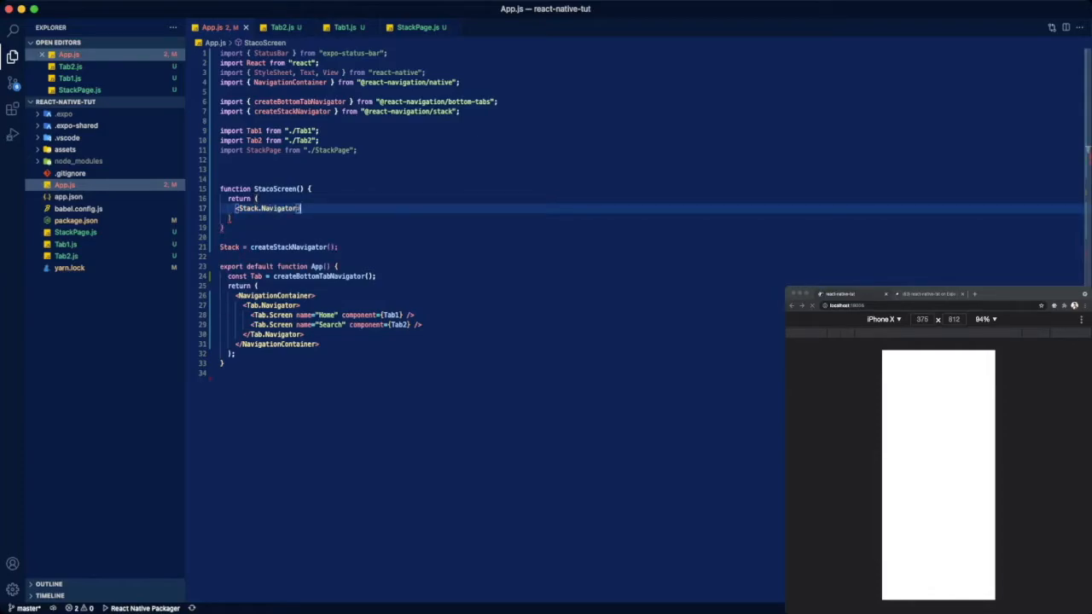
{"action": "type", "text": "<Stack.Screen name=\"StackPage\" component={StackPage} />"}
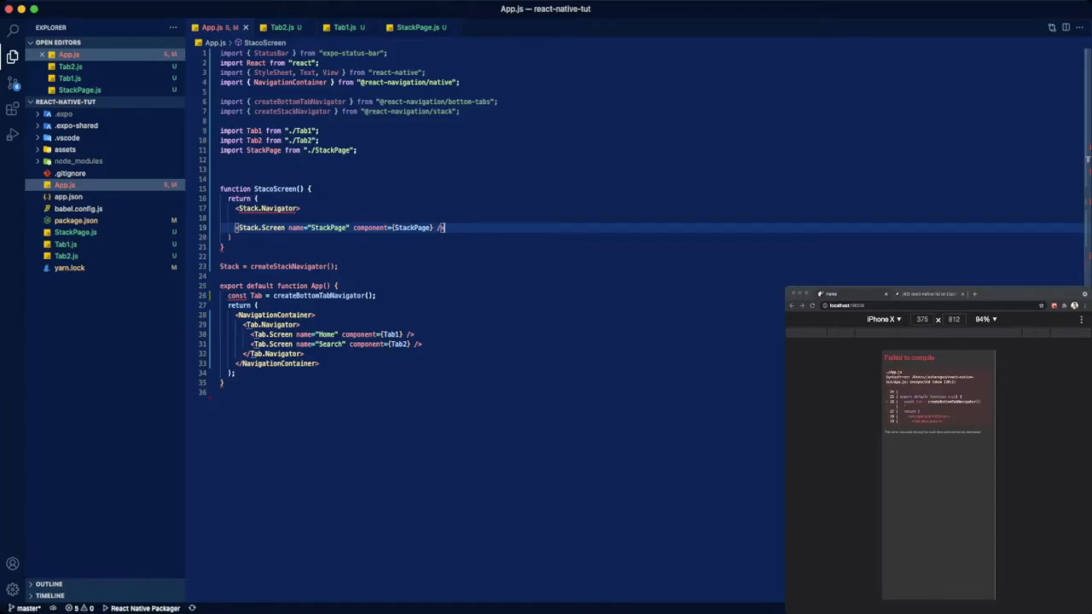
{"action": "type", "text": "</Stack.Navigator>"}
{"action": "type", "text": "<Stack.Screen name=\"Home\" component={StackPage} />"}
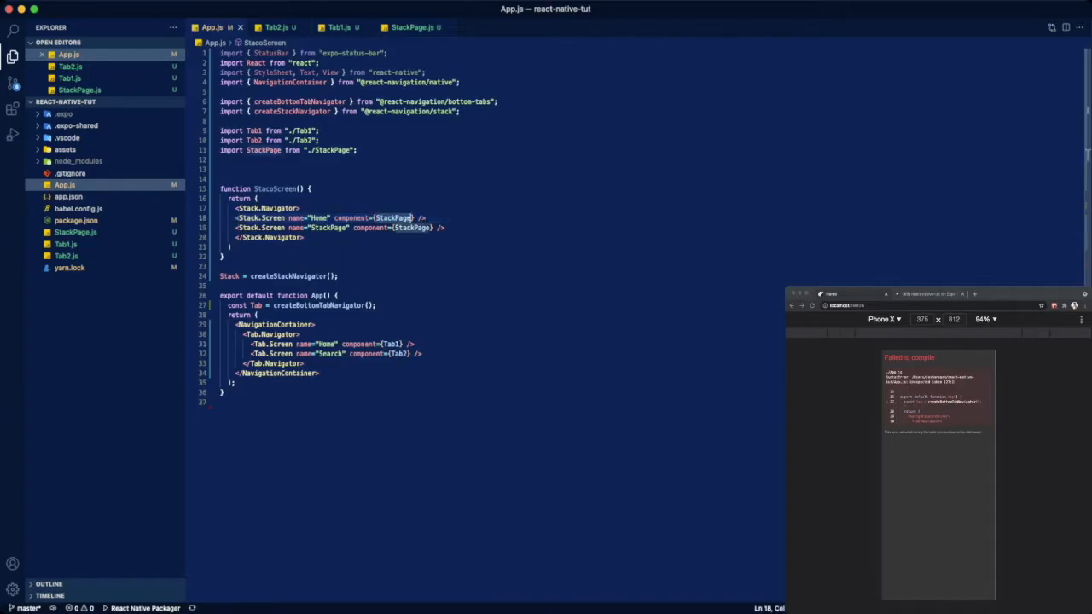
{"action": "type", "text": "Tab2"}
{"action": "left_click", "coordinate": [260, 188]}
{"action": "type", "text": "k"}
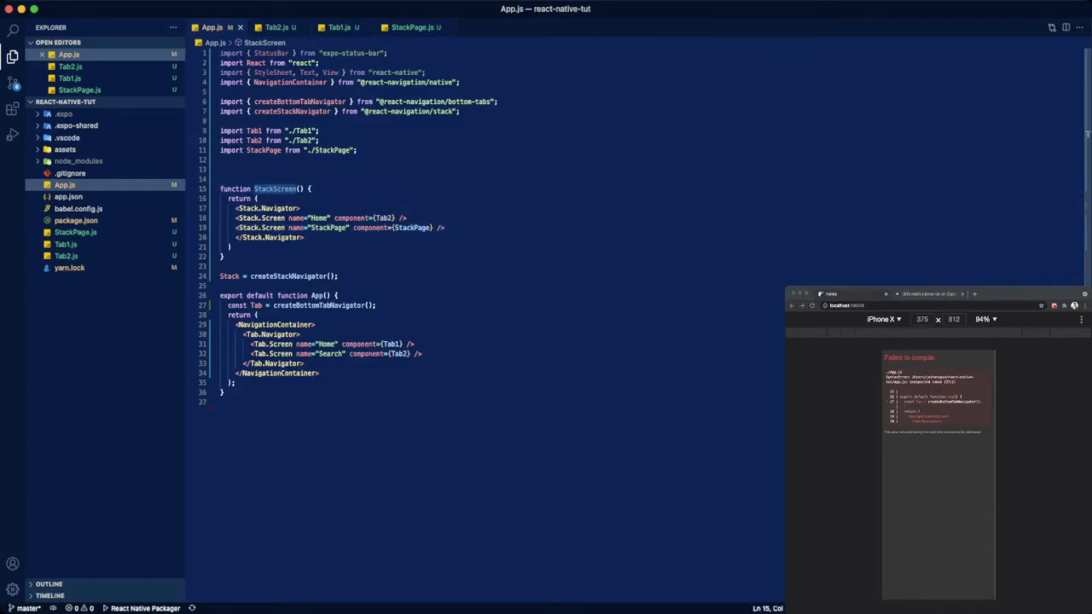
Step: Point the Search Tab.Screen at StackScreen instead of Tab2 and declare Stack with const
{"action": "left_click", "coordinate": [401, 353]}
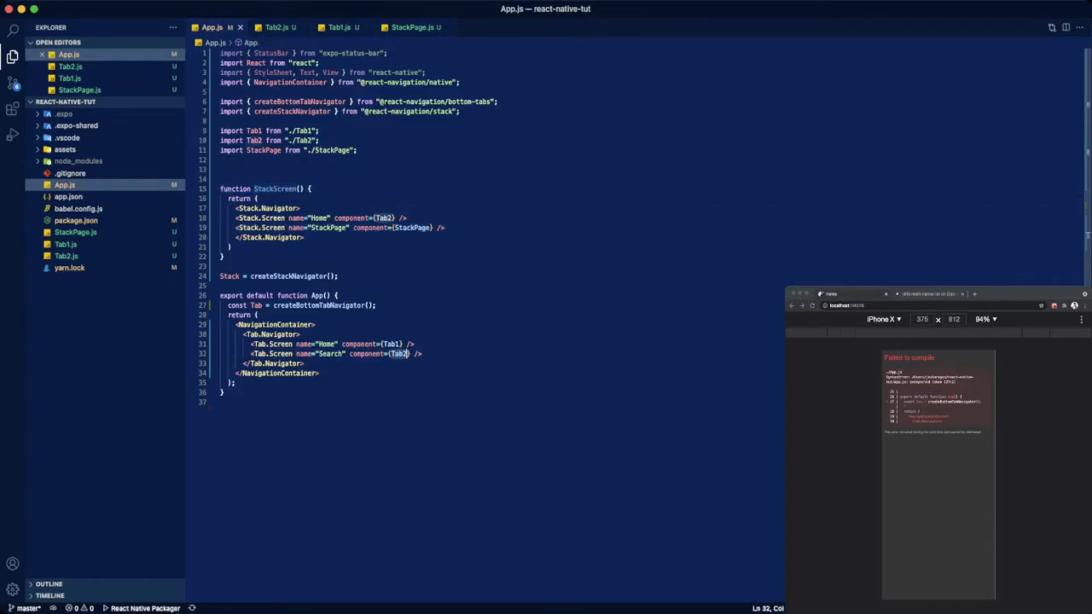
{"action": "double_click", "coordinate": [397, 353]}
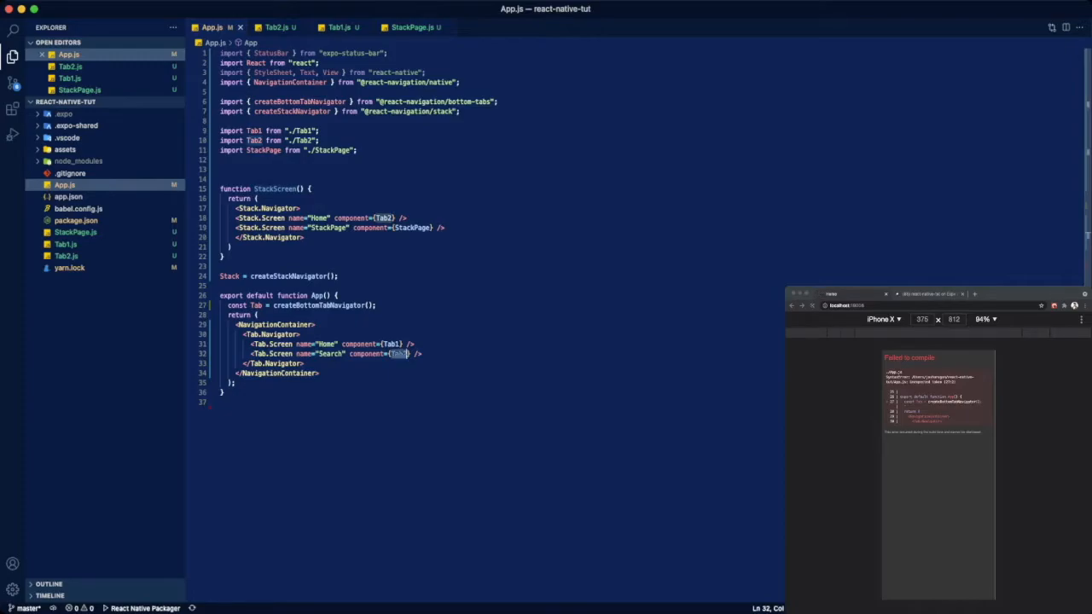
{"action": "type", "text": "StackScreen"}
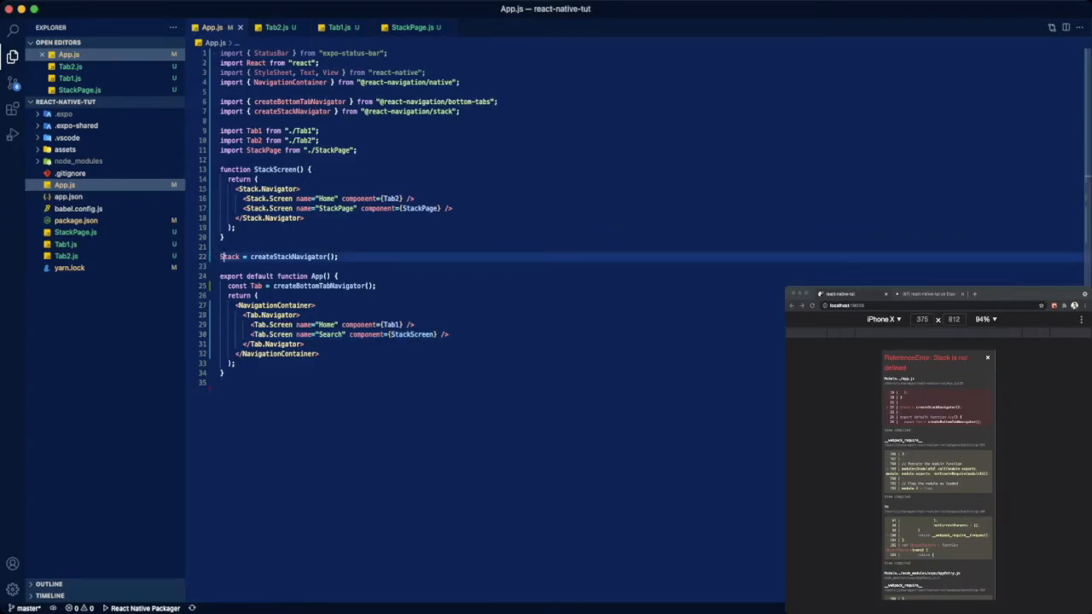
{"action": "type", "text": "const"}
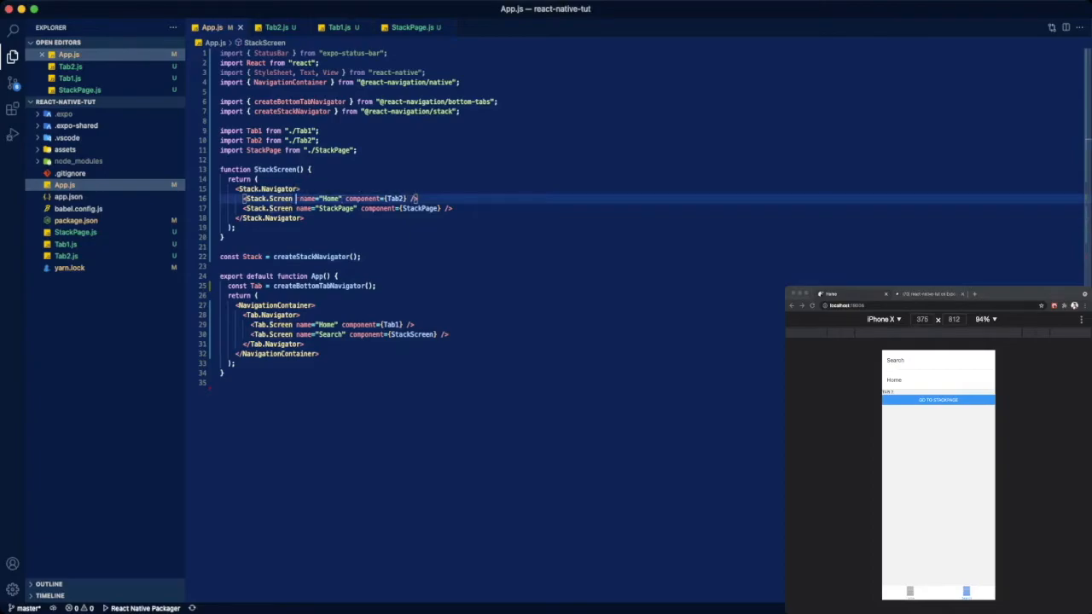
Step: Add options={{ headerShown: false }} to the Home Stack.Screen so its header disappears
{"action": "type", "text": "options={{"}
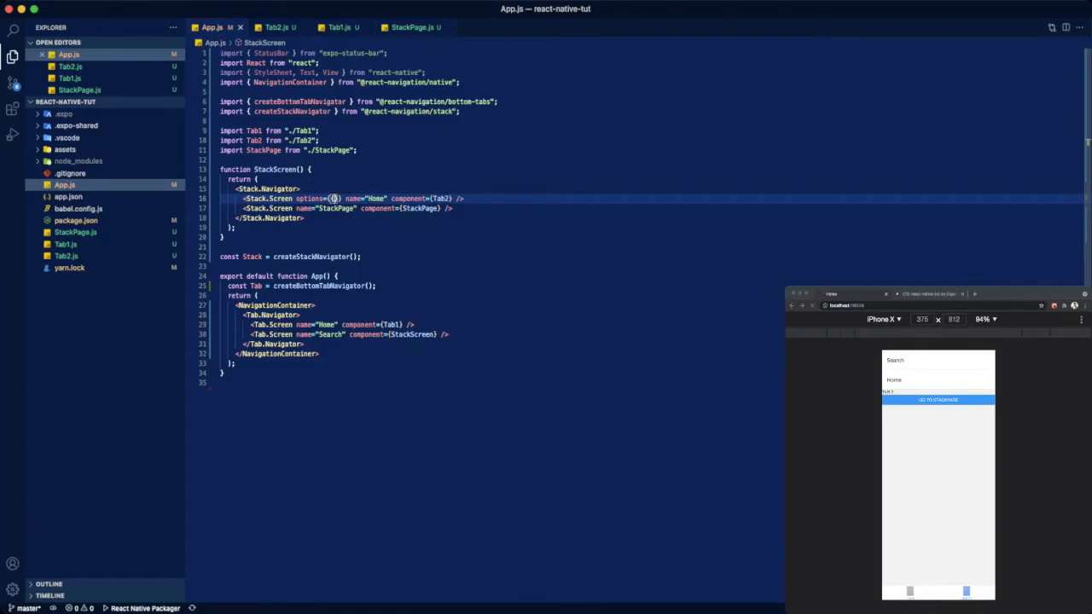
{"action": "type", "text": "header"}
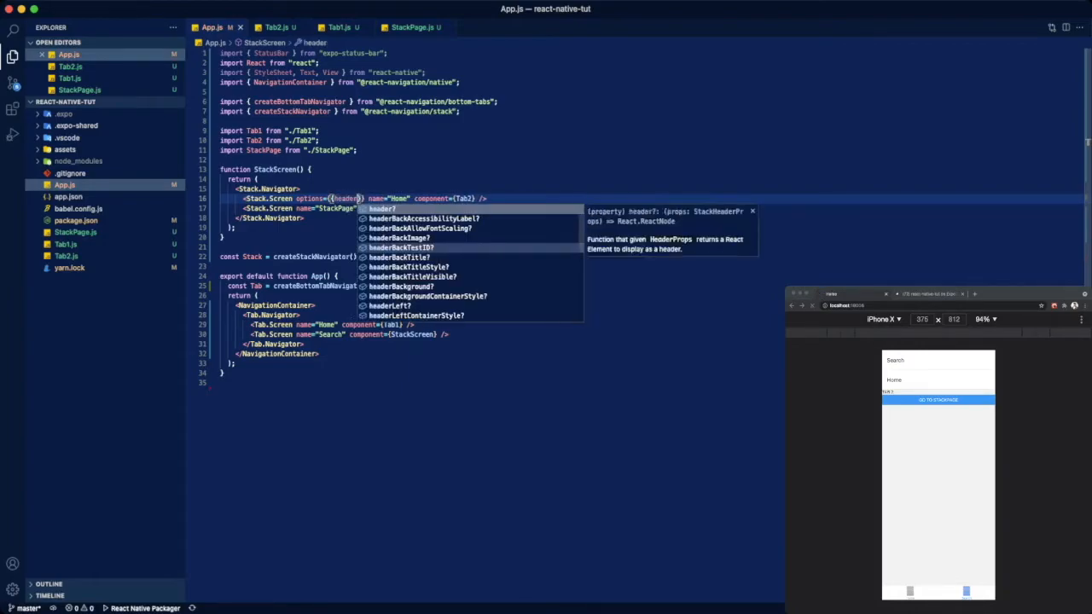
{"action": "type", "text": "Sh"}
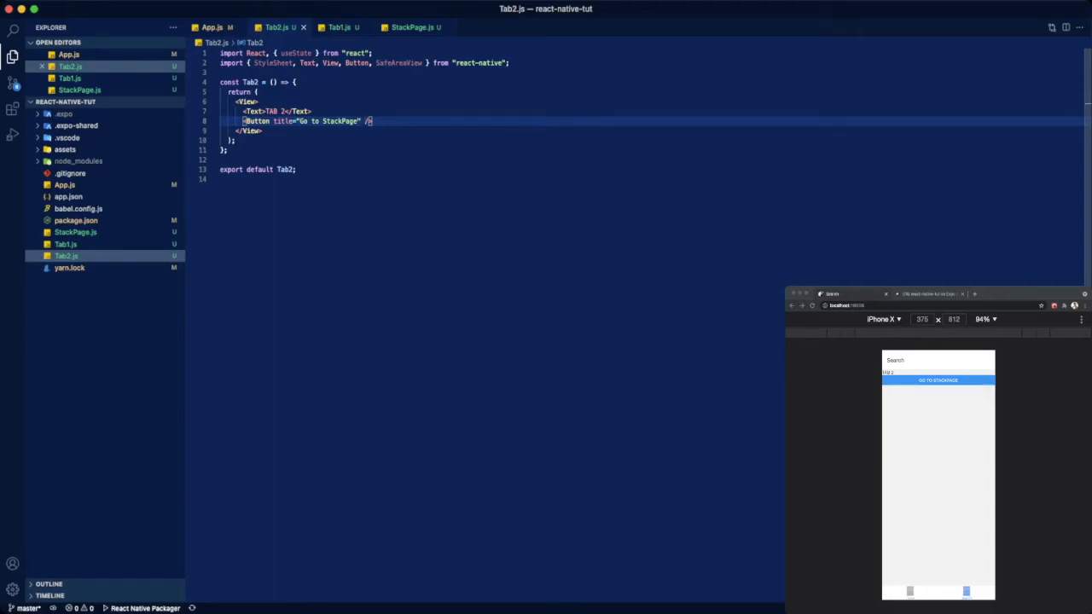
Step: Give Tab2's button onPress={() => navigation.navigate()} with navigation destructured from props
{"action": "type", "text": "onPress={("}
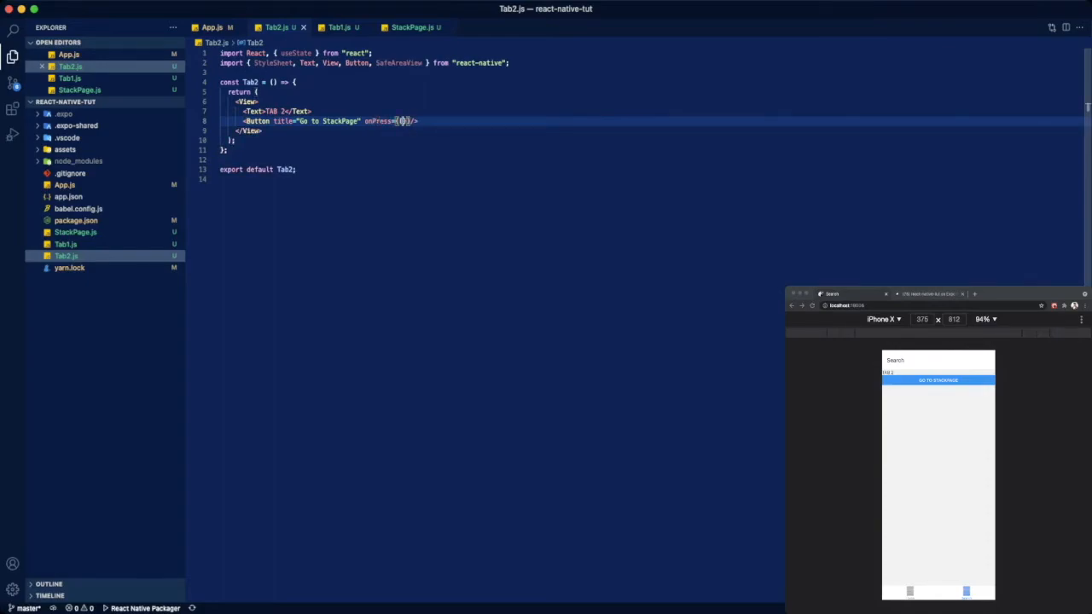
{"action": "type", "text": "() => {}"}
{"action": "left_click", "coordinate": [258, 82]}
{"action": "type", "text": "{navigation}"}
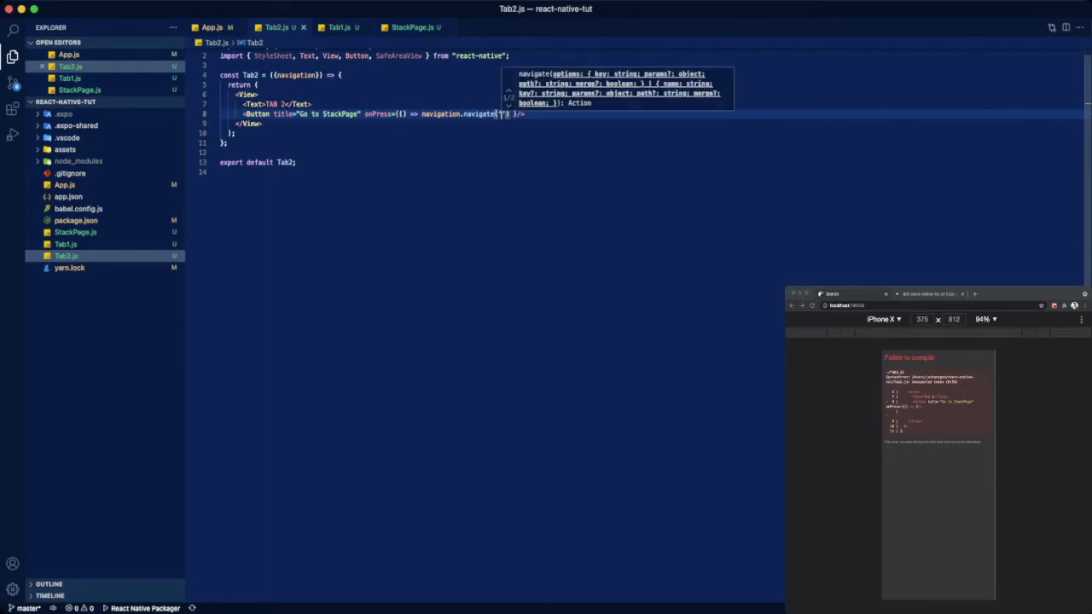
Step: Copy "StackPage" from App.js into navigation.navigate("StackPage") and verify the button opens StackPage in the preview
{"action": "left_click", "coordinate": [211, 27]}
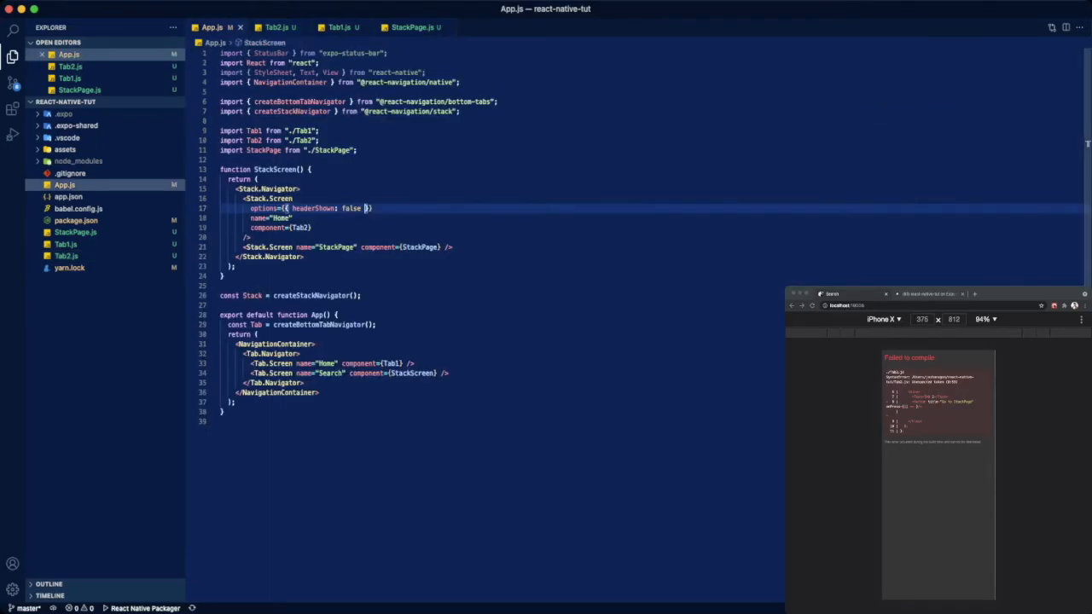
{"action": "double_click", "coordinate": [334, 246]}
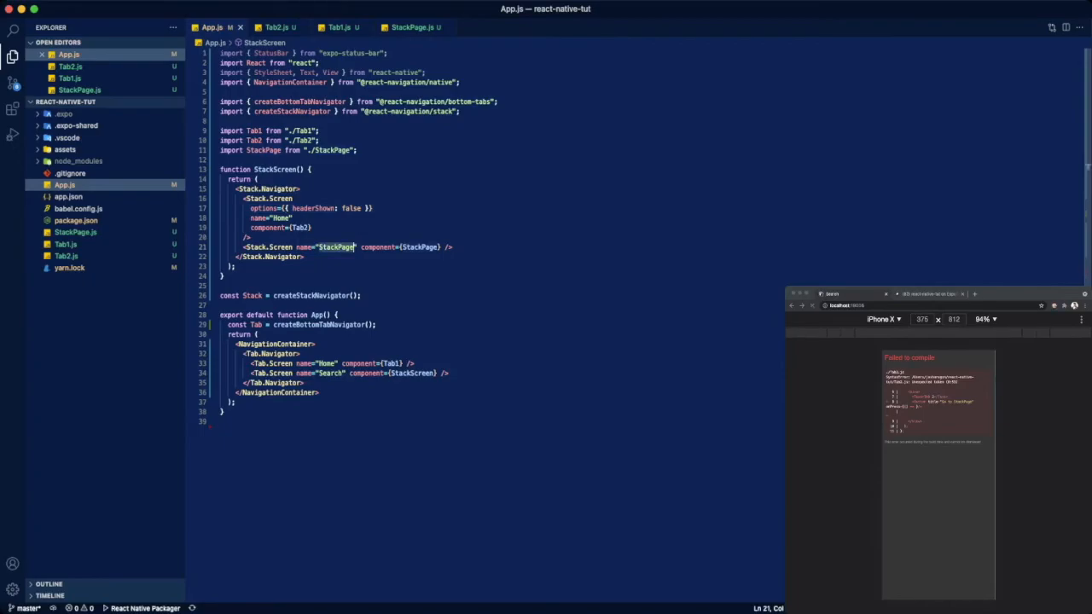
{"action": "left_click", "coordinate": [416, 27]}
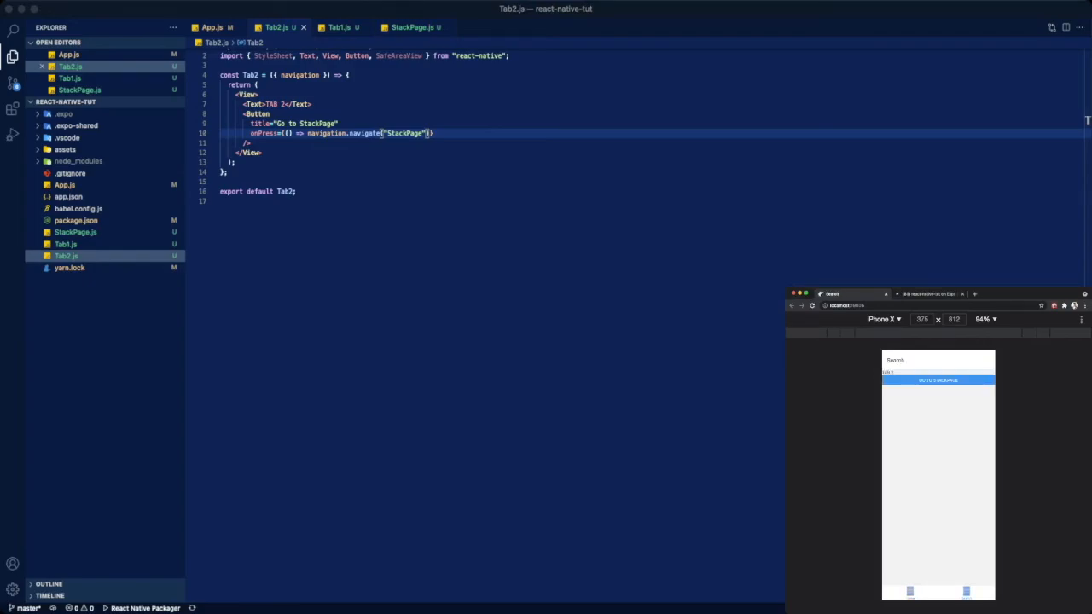
{"action": "left_click", "coordinate": [937, 380]}
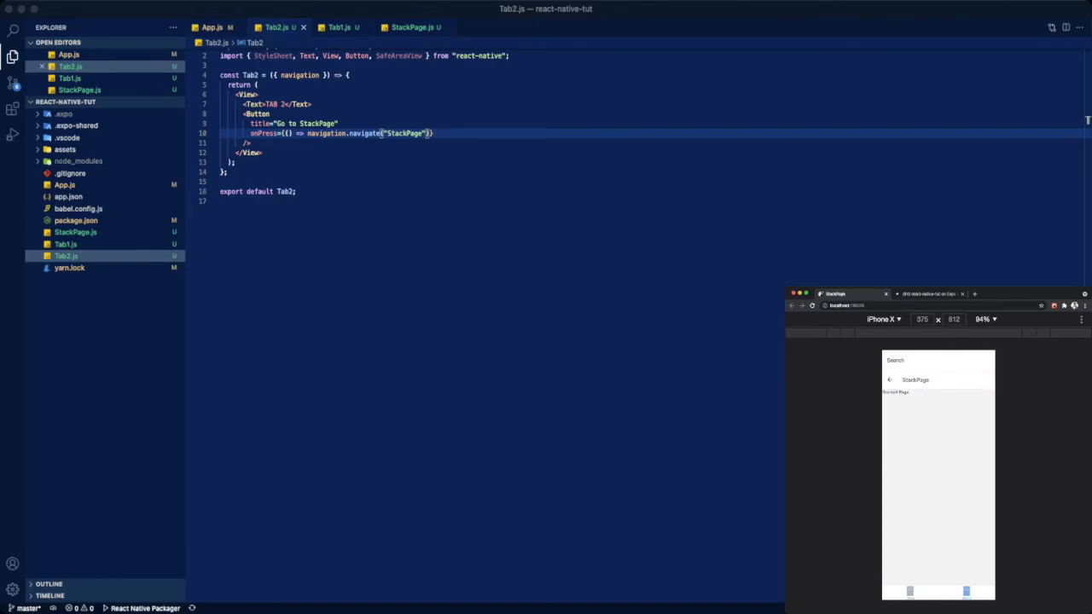